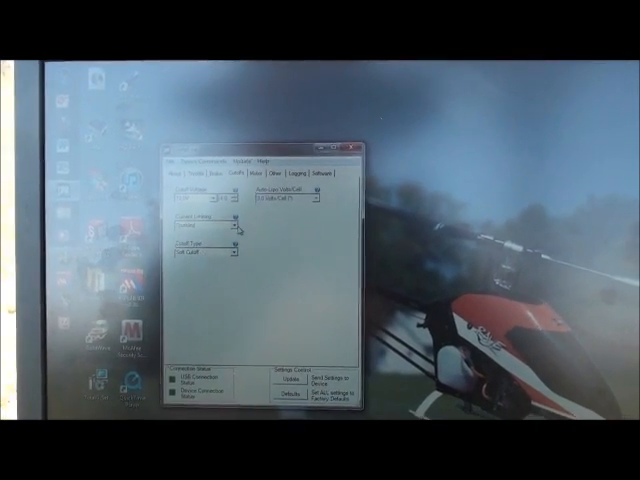
Check the cutoff limiting options, then show the motor start power, timing, direction and PWM settings
click(237, 220)
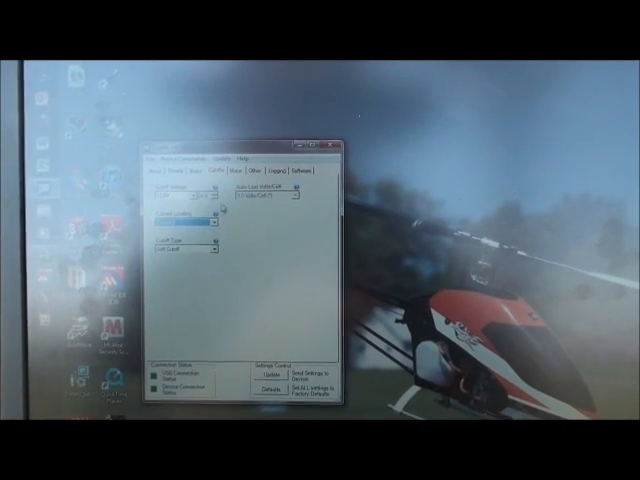
click(232, 178)
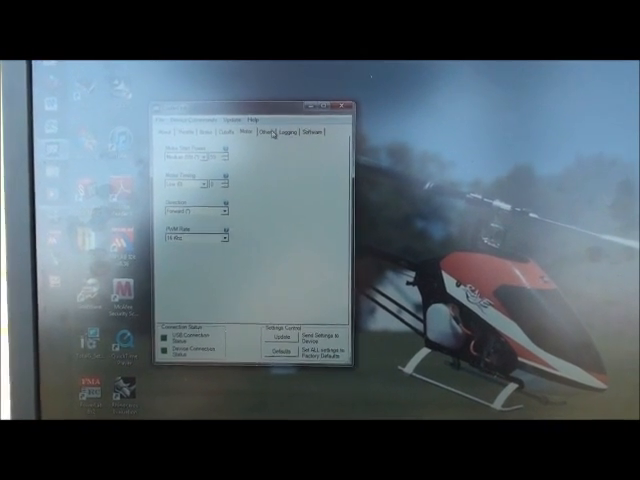
Show the logging page's channels, sample frequency and recording duration options
click(257, 132)
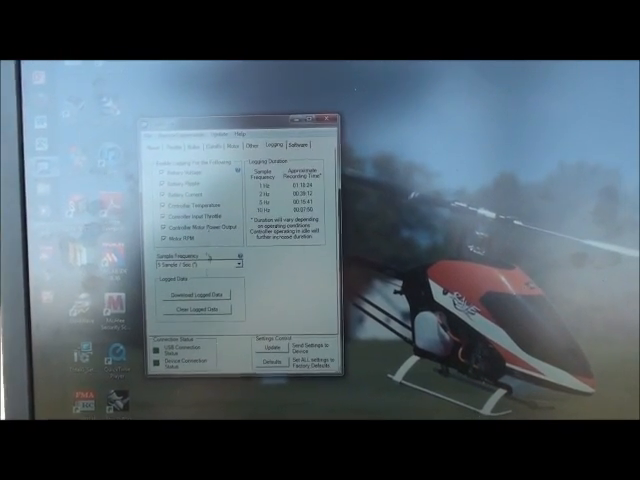
click(299, 152)
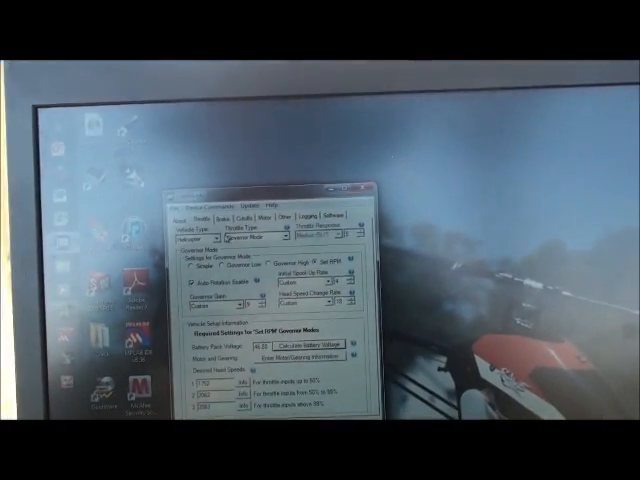
Move past the brake page to the 12.0V, limiting-disabled, soft cutoff settings
click(237, 216)
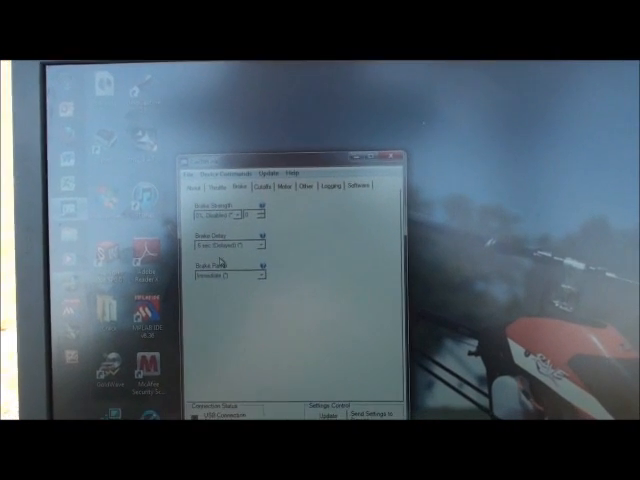
click(249, 187)
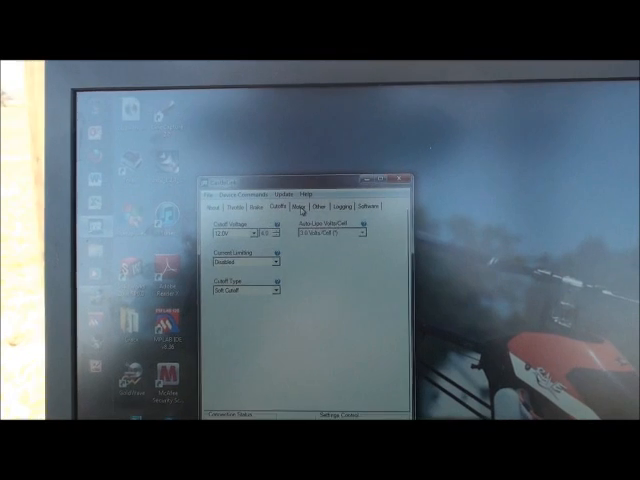
Check the motor start power, timing and direction, then the Other page's power-on settings
click(305, 207)
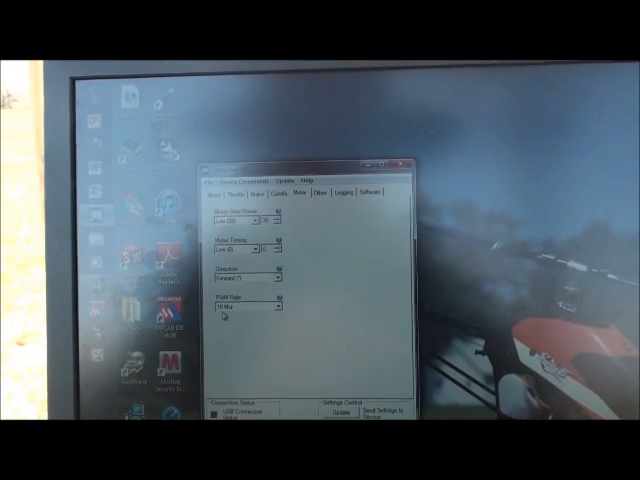
click(322, 194)
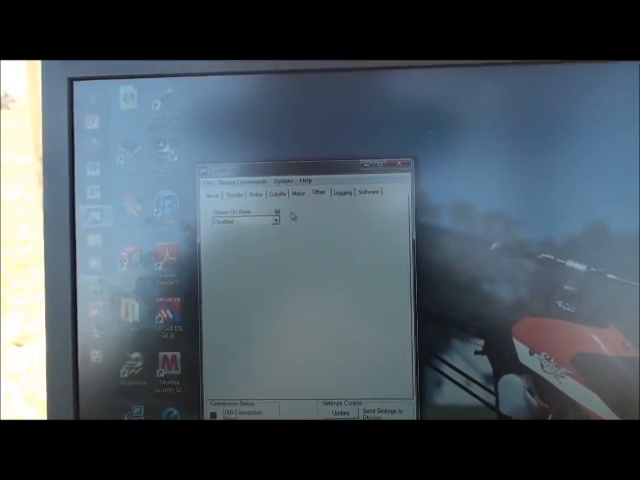
Look over the logging options, then view current and available firmware versions
click(355, 192)
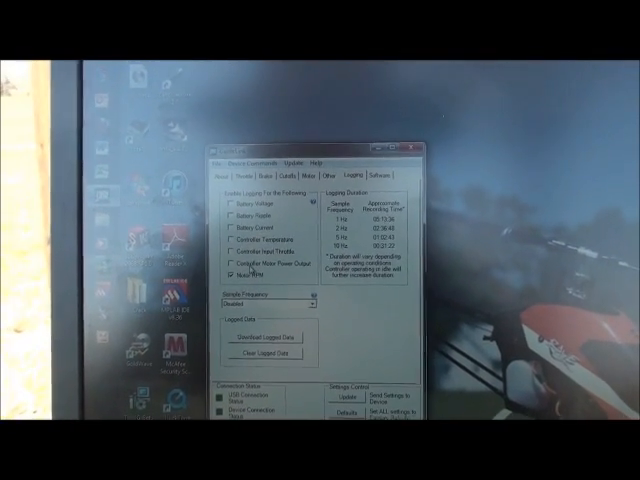
click(378, 180)
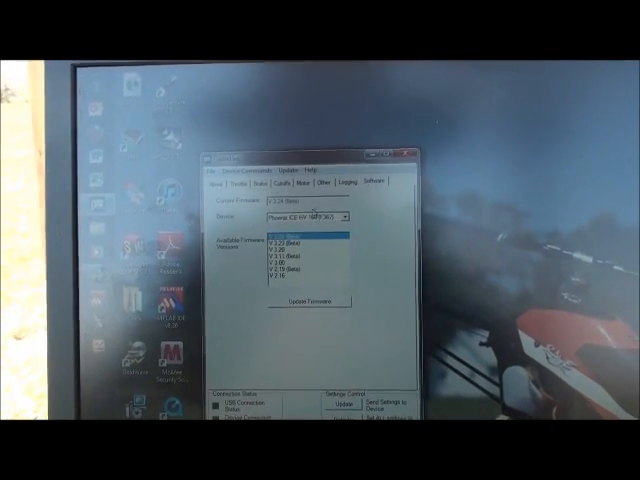